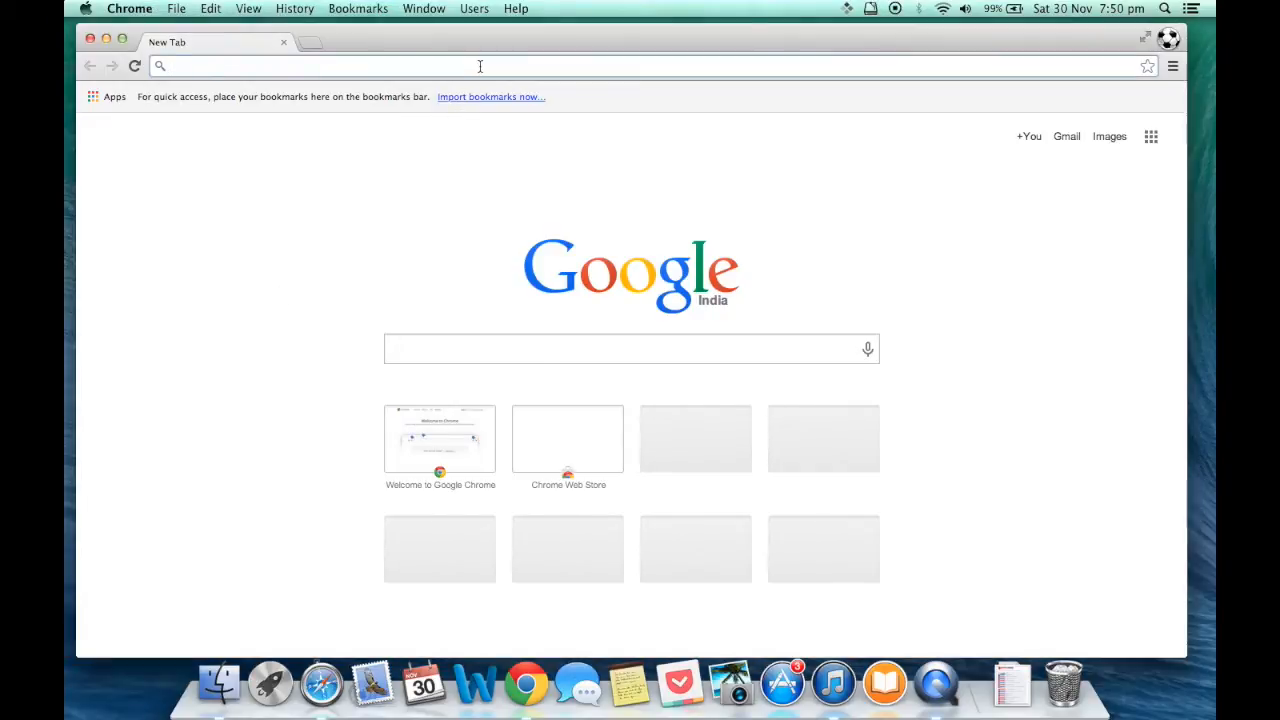
text(www.youtube.com)
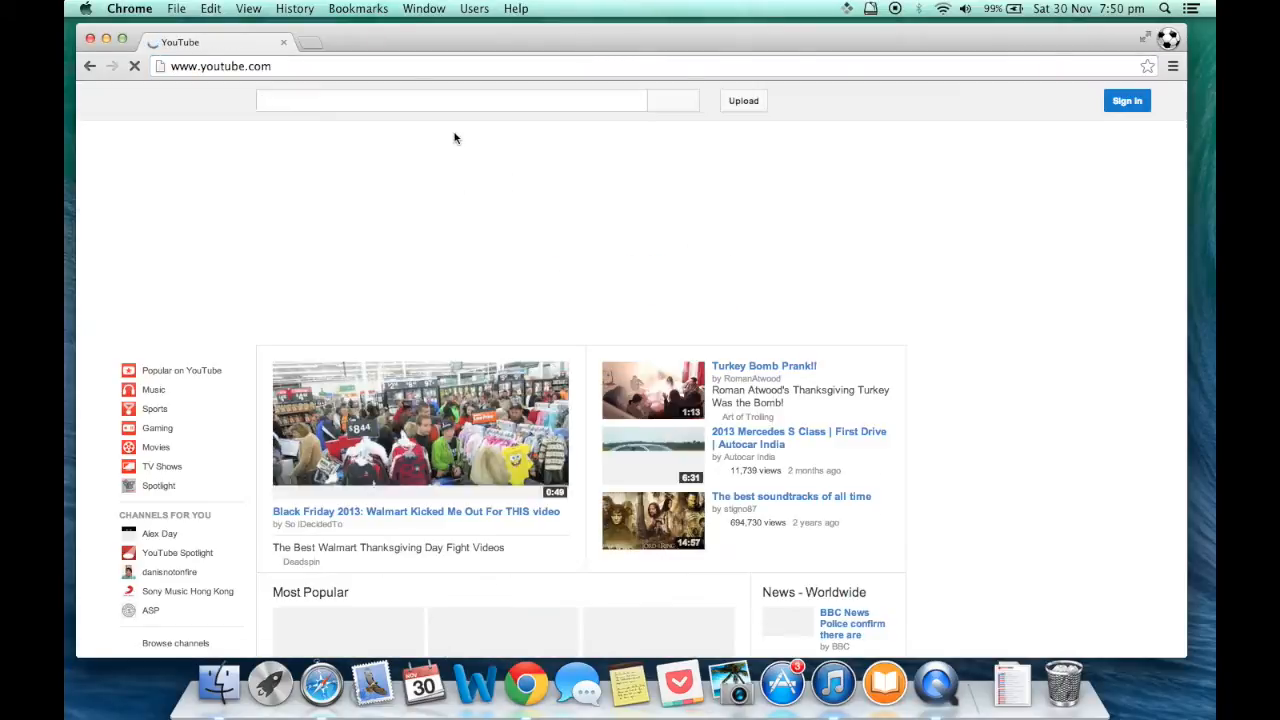
text(ultrasu)
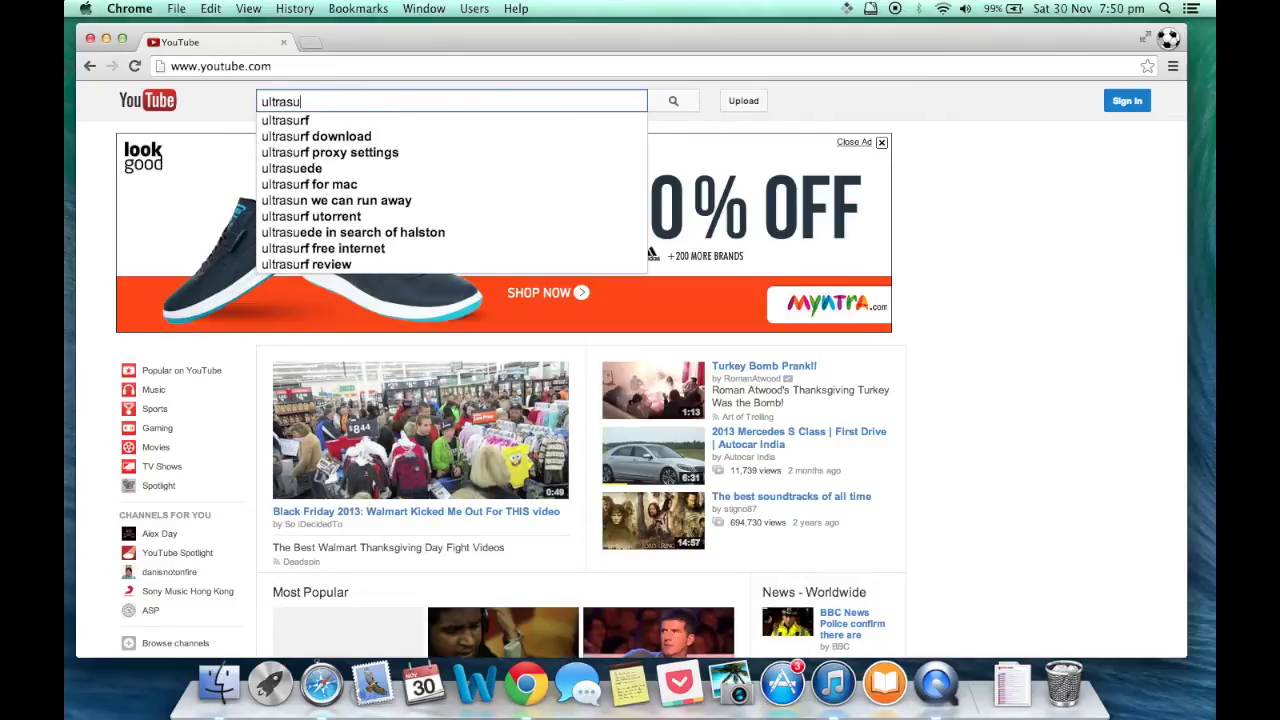
click(308, 184)
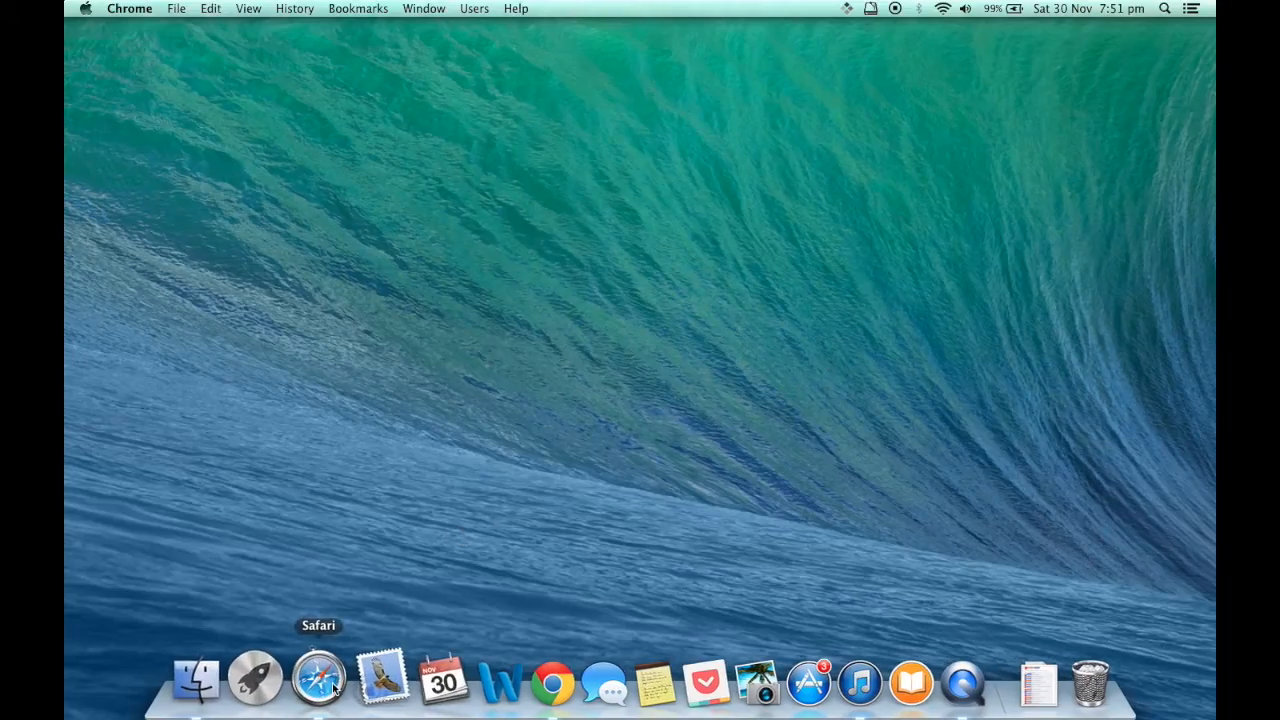
click(316, 688)
text(www.spotflux.com)
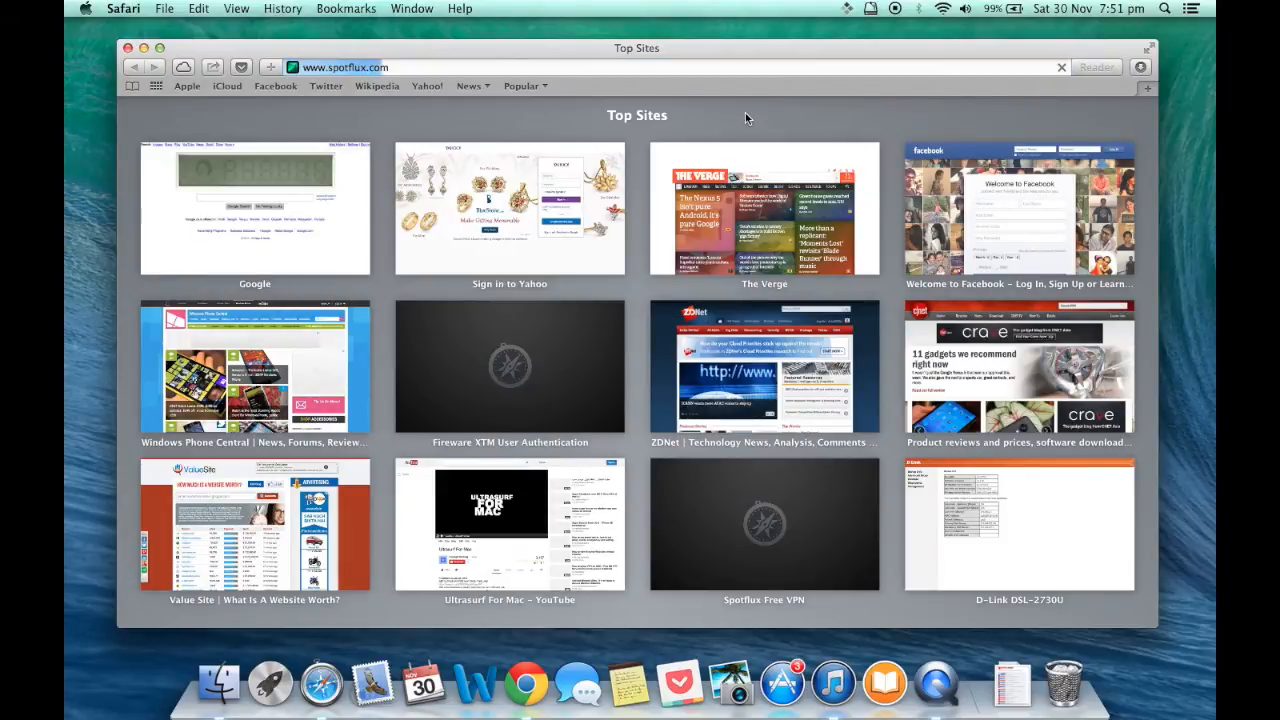
click(756, 526)
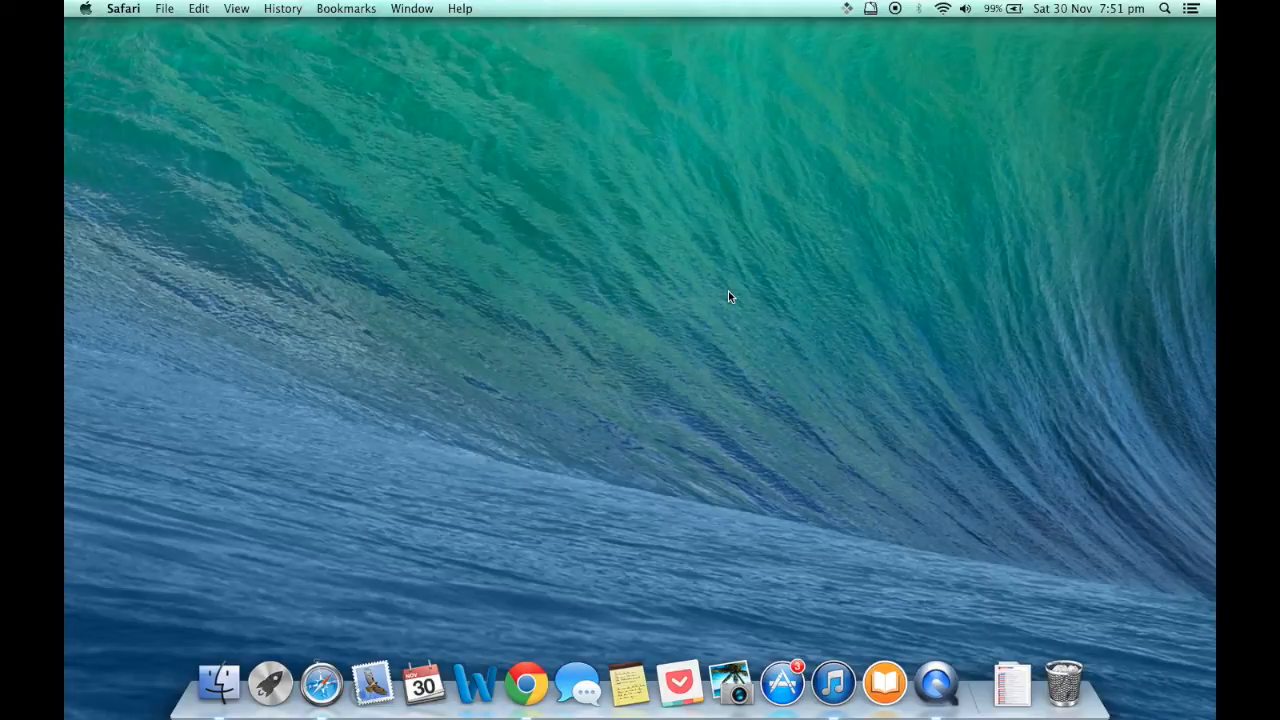
- Launch Spotflux, install the required Java SE 6 runtime and dismiss the success notice
click(268, 704)
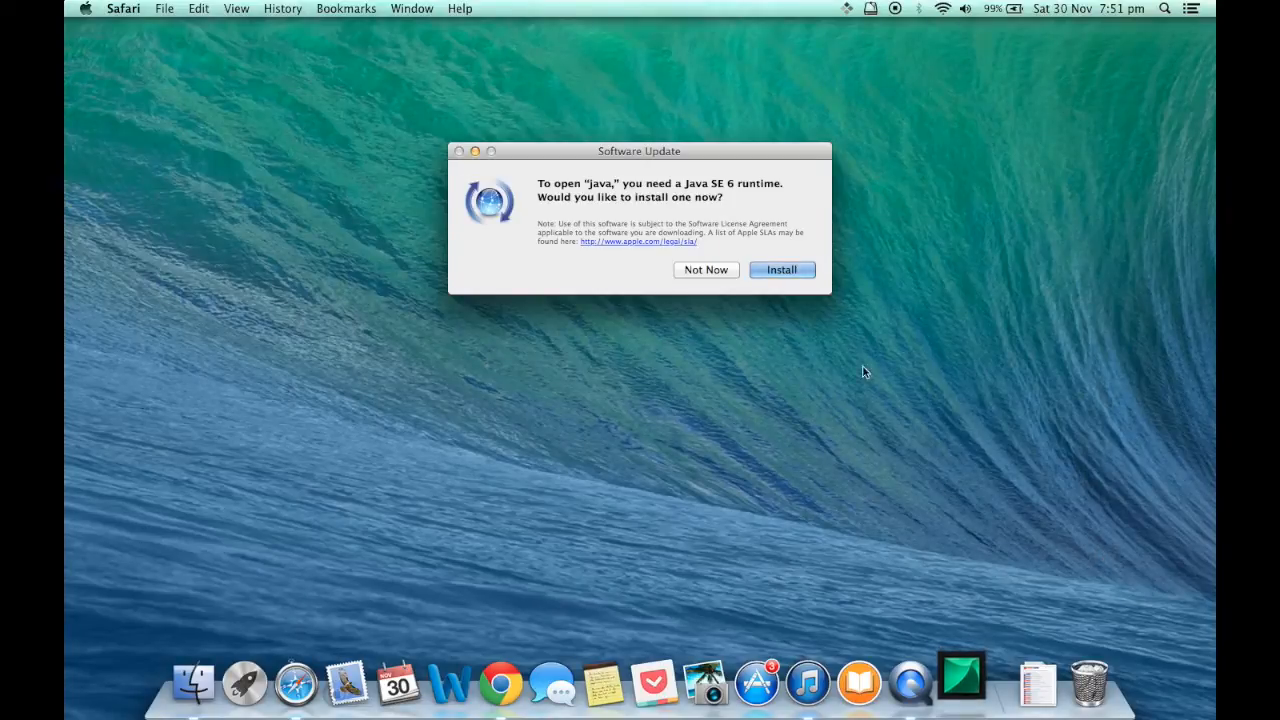
click(782, 270)
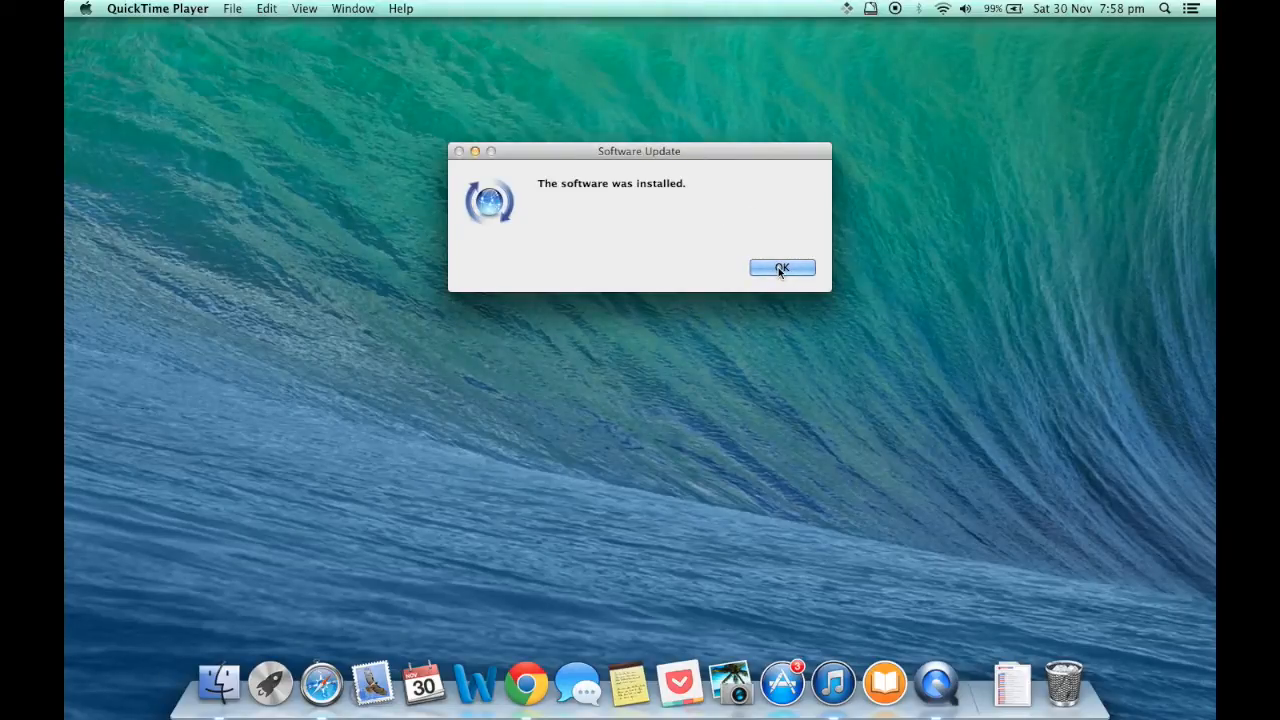
click(782, 268)
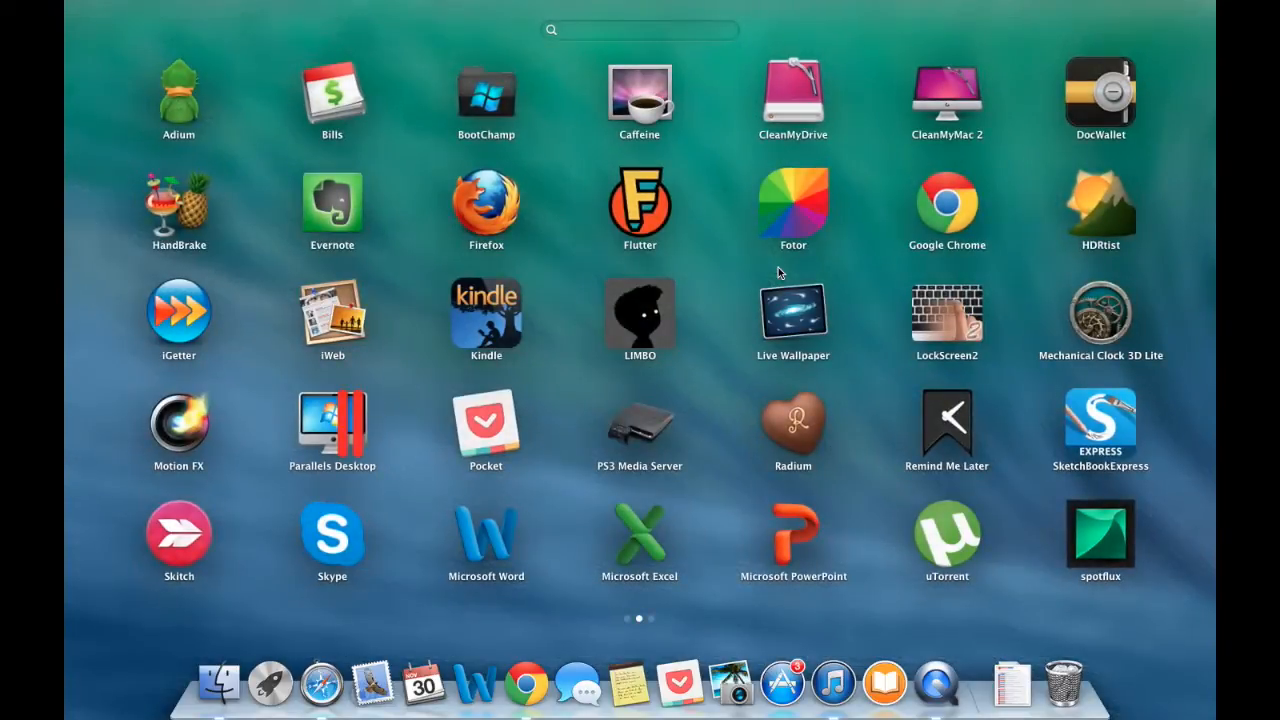
- Start Spotflux, allow Java incoming connections, and hide the window once Enabled
key(escape)
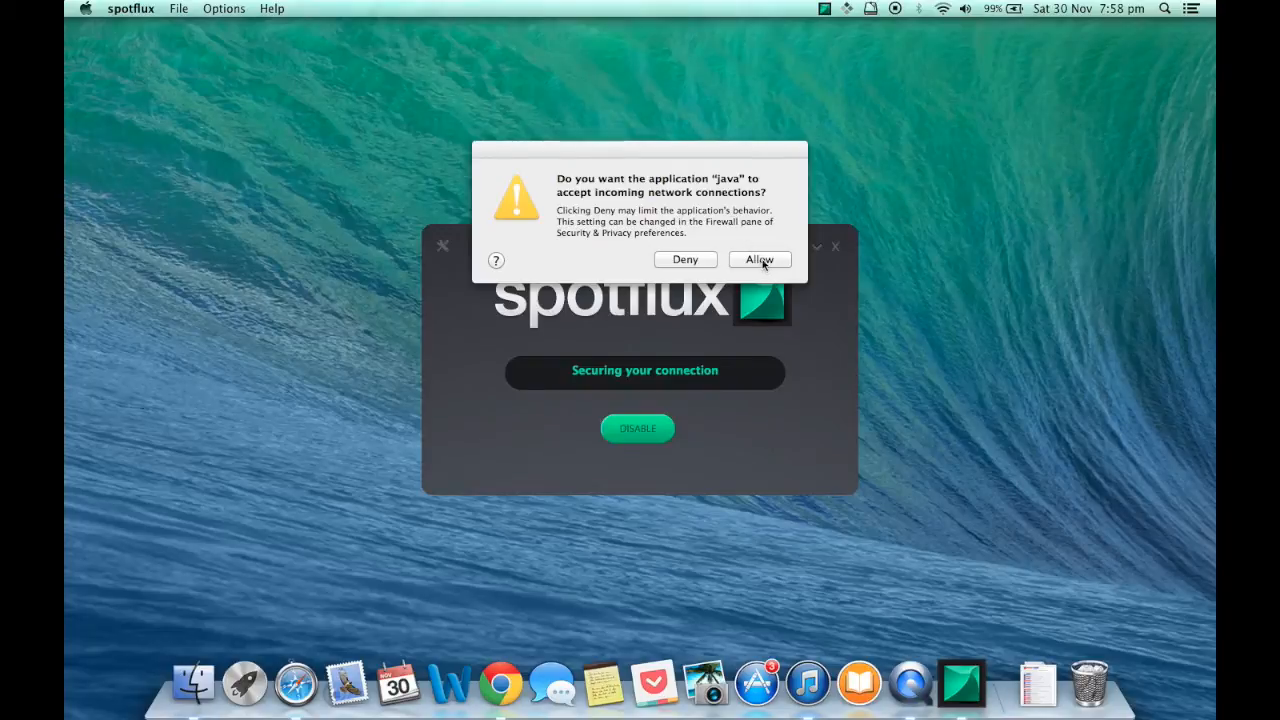
click(760, 260)
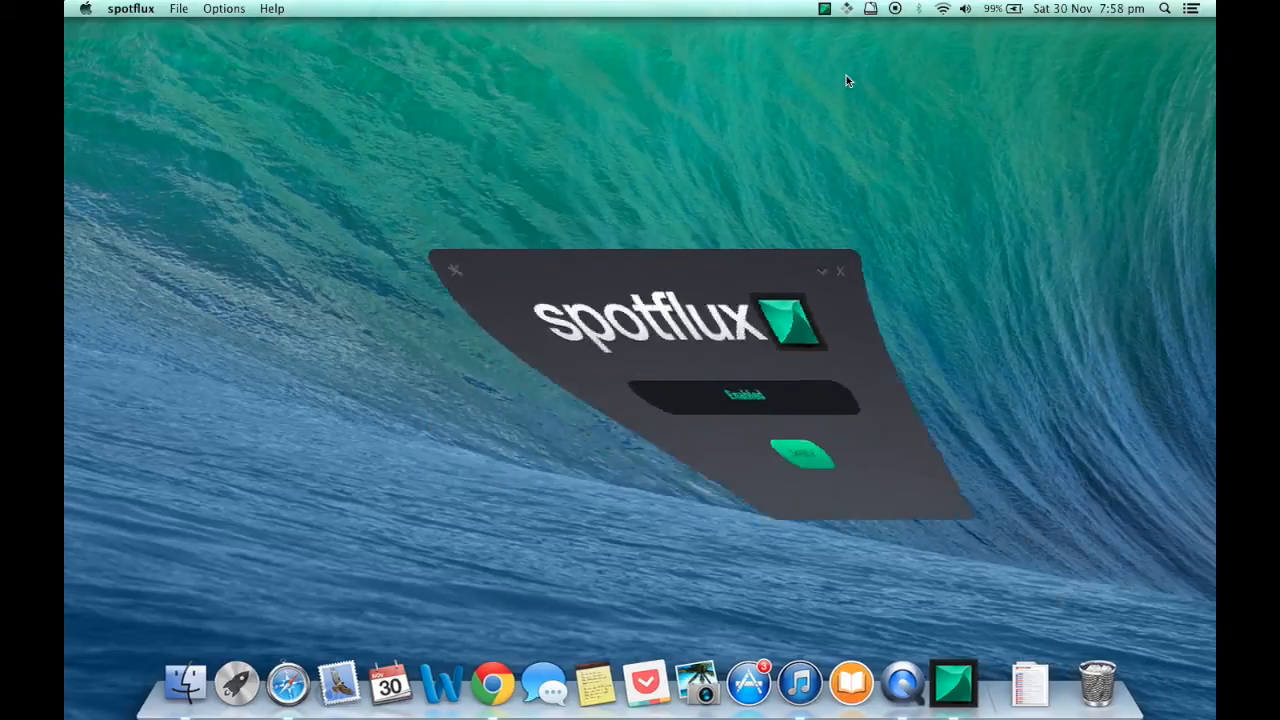
click(800, 456)
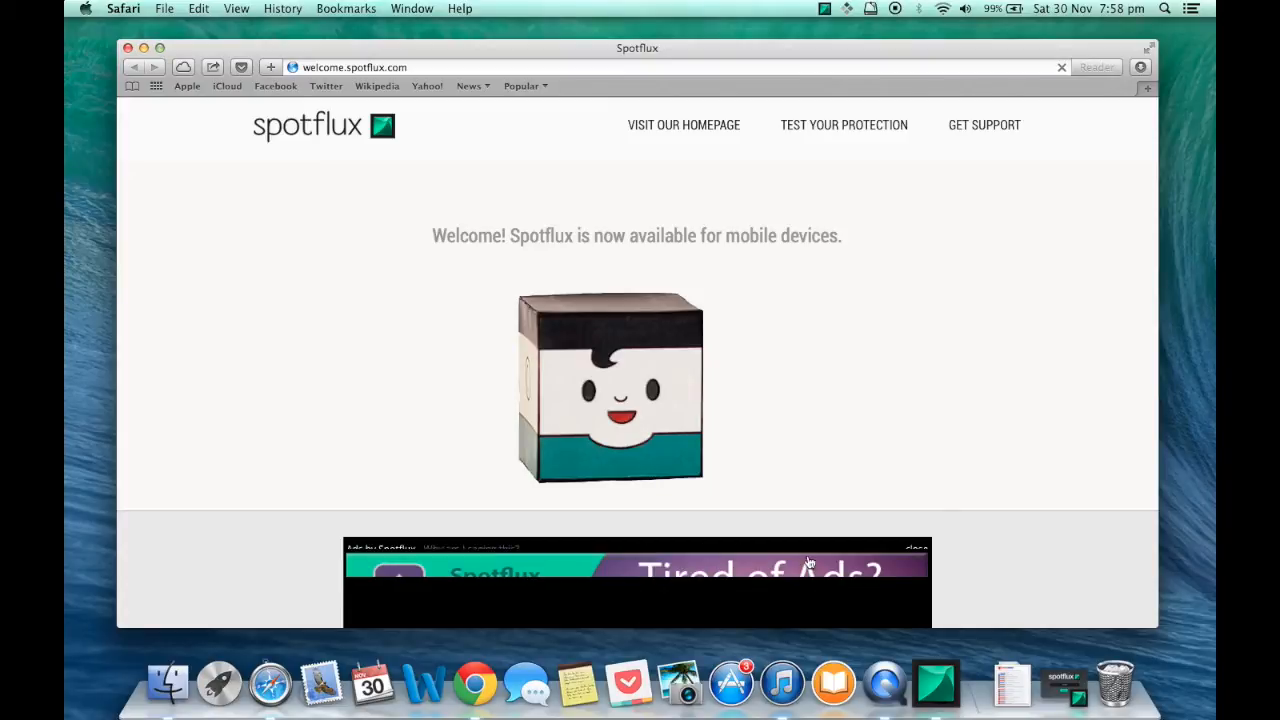
scroll(down, 3)
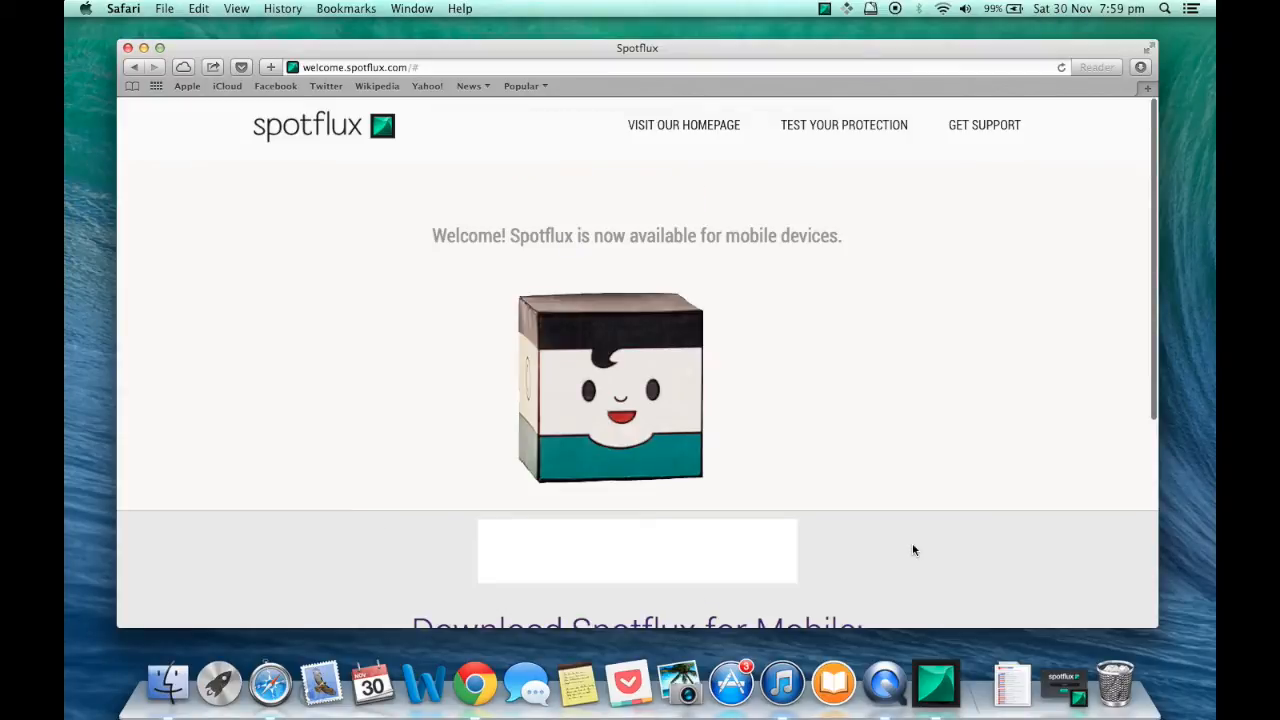
scroll(down, 3)
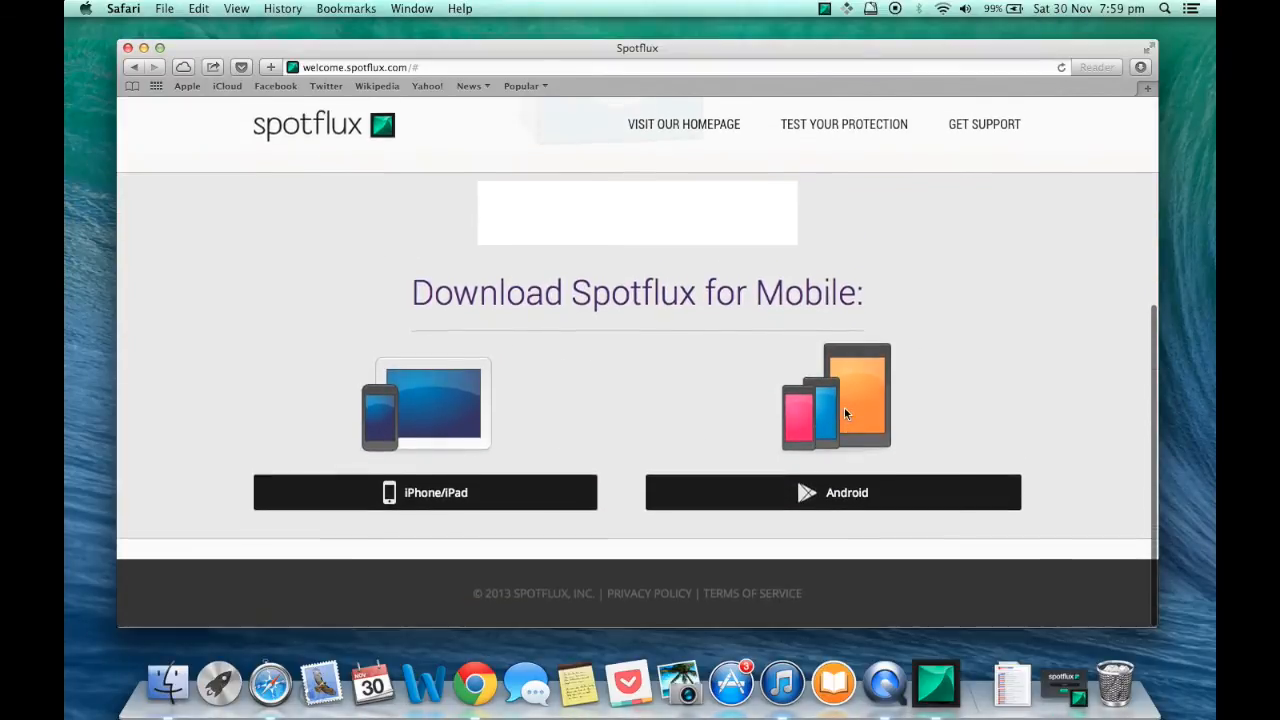
scroll(up, 3)
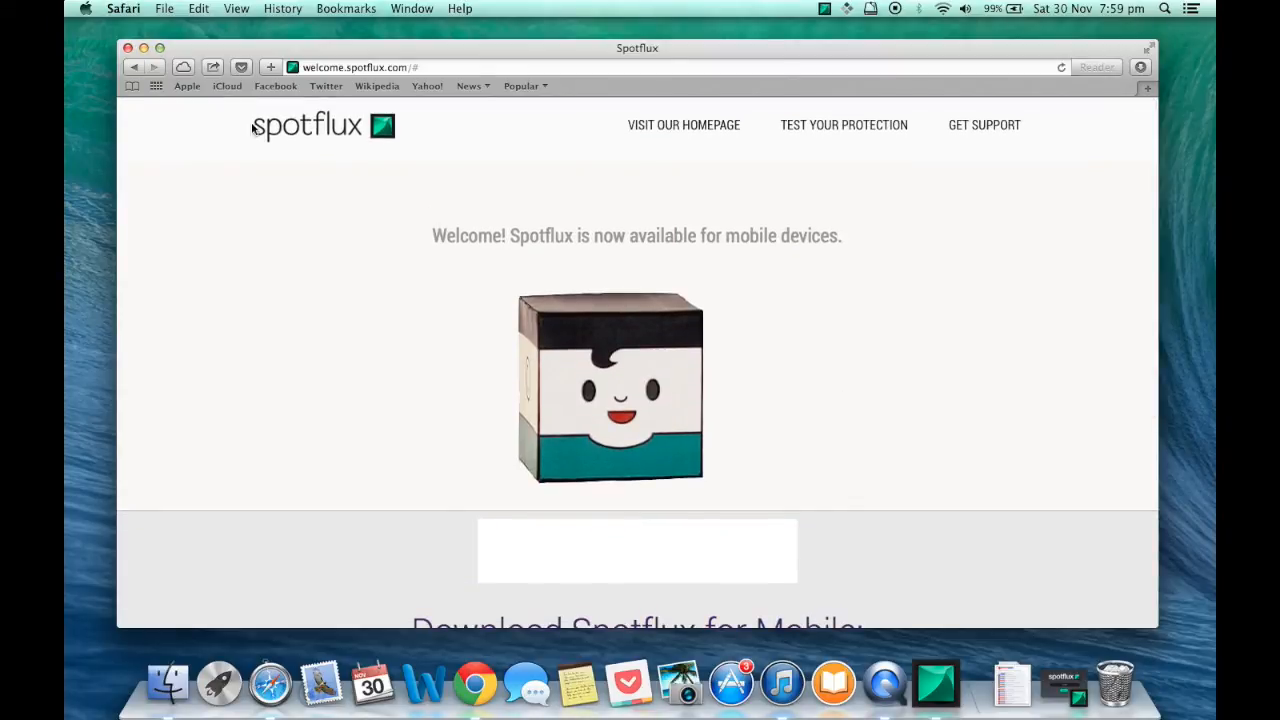